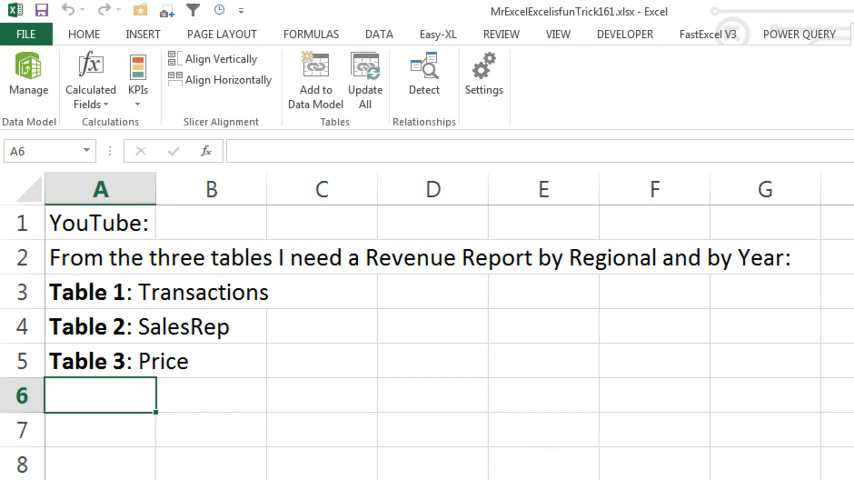
# Review the Transactions, SalesRep and Price source sheets, ending back on Transactions
pyautogui.click(188, 468)
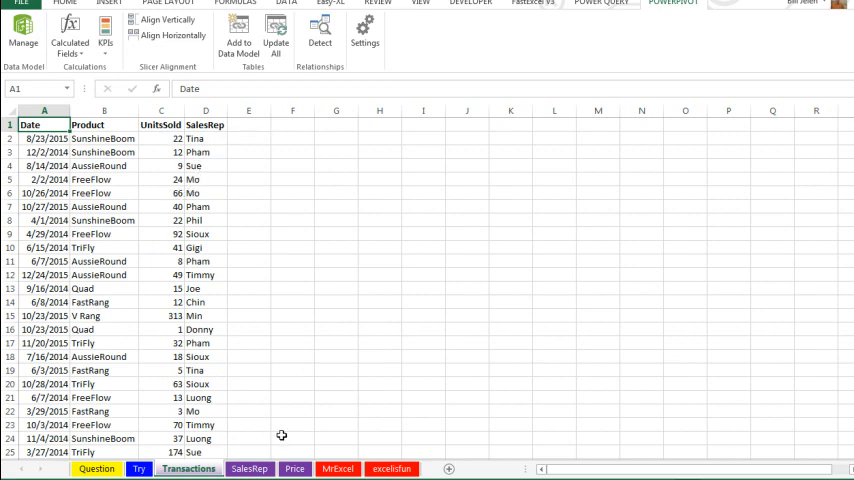
pyautogui.click(248, 468)
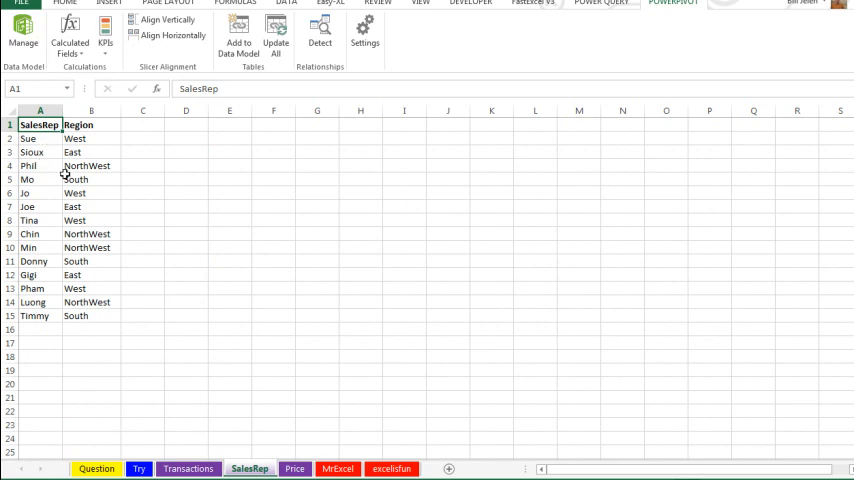
pyautogui.click(294, 468)
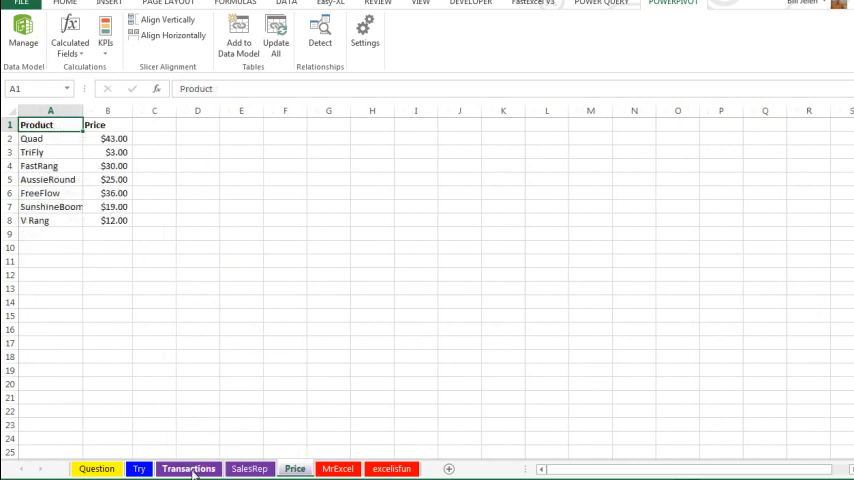
pyautogui.click(188, 468)
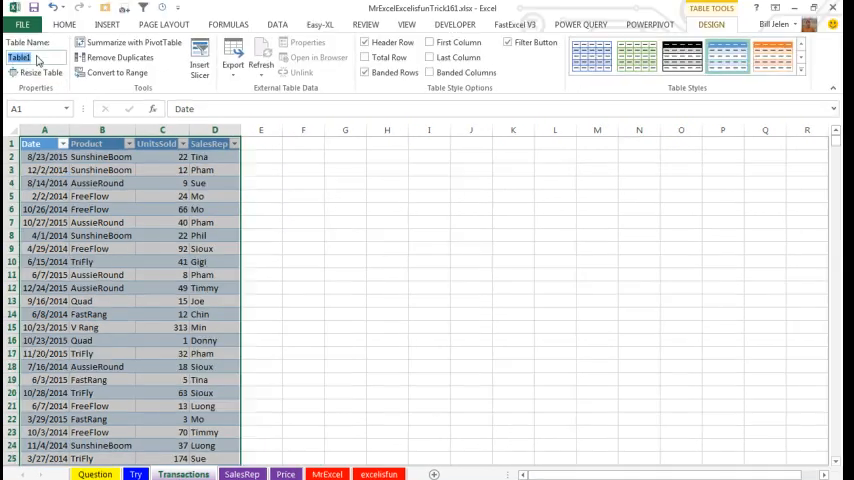
# Name the transactions table Sales and make the SalesRep data a table named Reps
pyautogui.write('Sales')
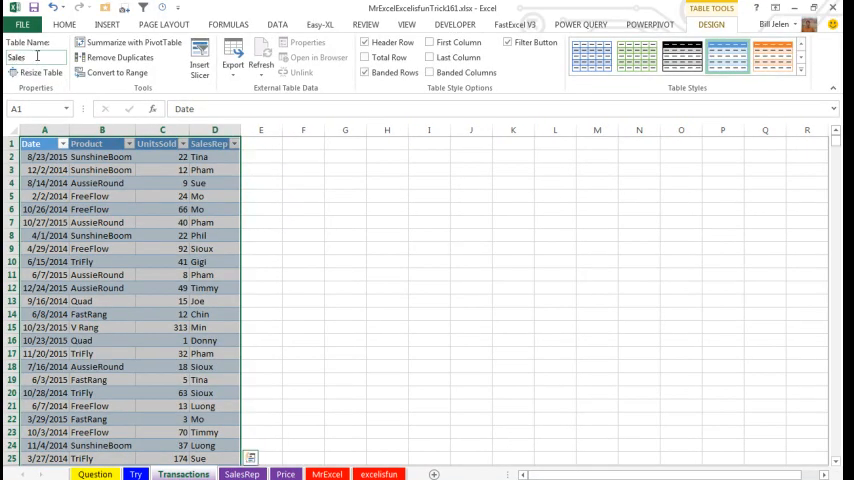
pyautogui.click(242, 472)
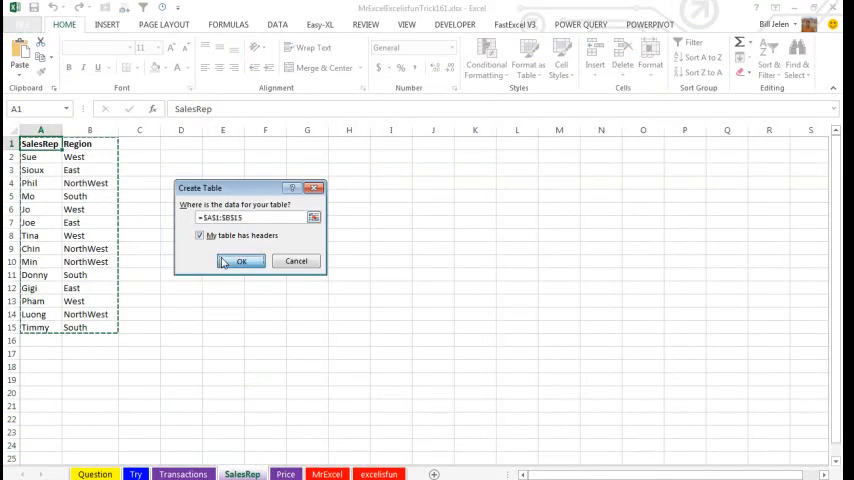
pyautogui.click(240, 260)
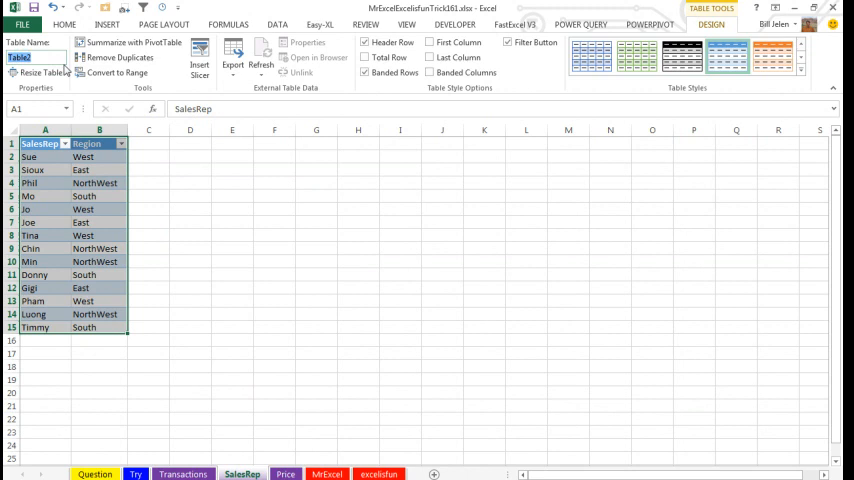
pyautogui.write('Reps')
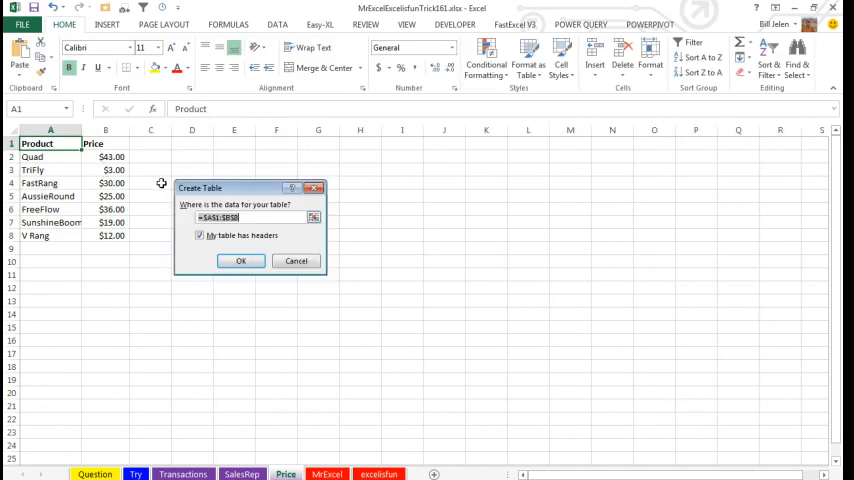
# Make the Price data a table named Pricing and return to the Sales sheet
pyautogui.click(240, 260)
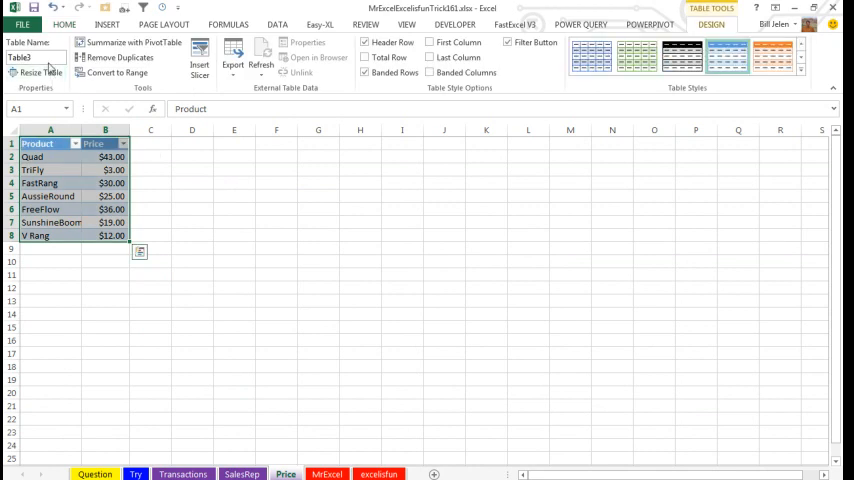
pyautogui.write('Prod')
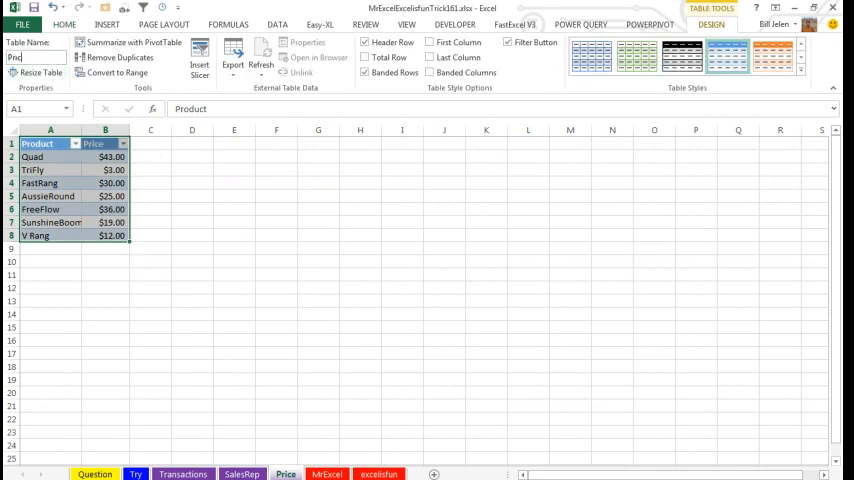
pyautogui.write('Pricing')
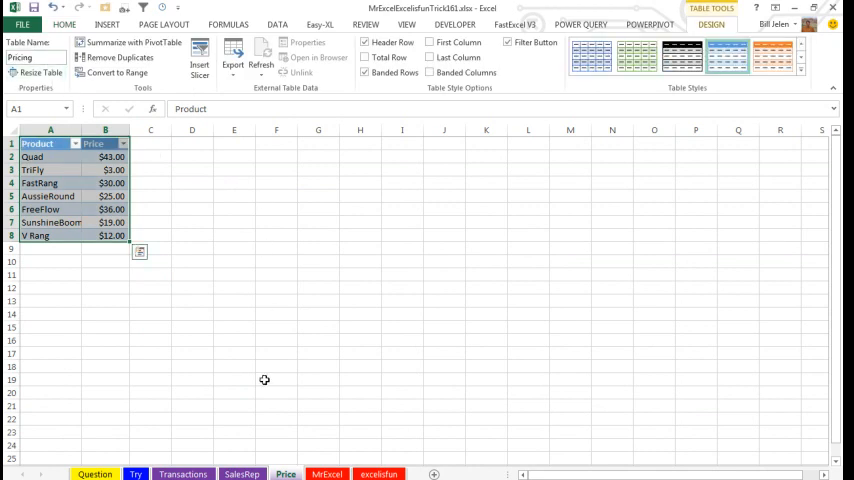
pyautogui.click(182, 472)
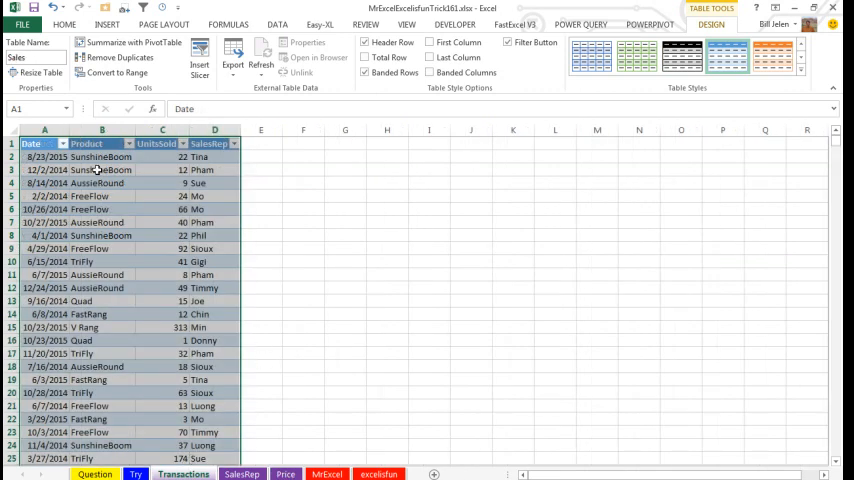
# Add the Sales, Reps and Pricing tables to the Power Pivot data model
pyautogui.click(100, 156)
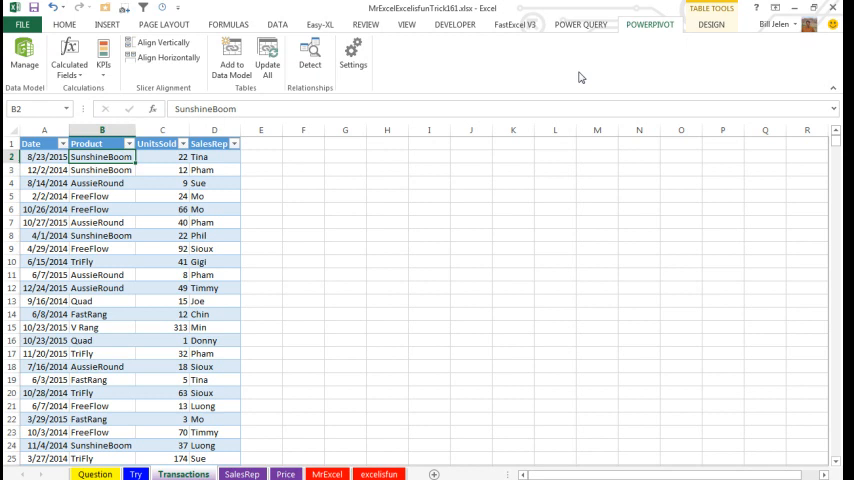
pyautogui.moveTo(332, 96)
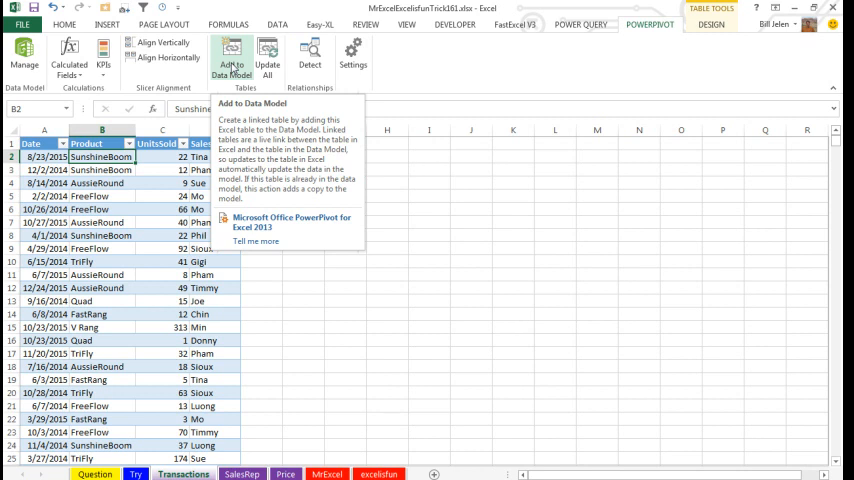
pyautogui.click(232, 56)
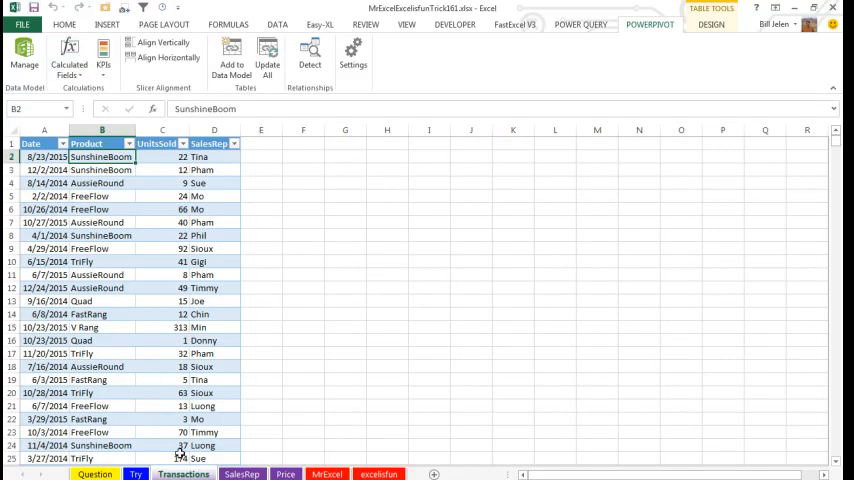
pyautogui.click(242, 472)
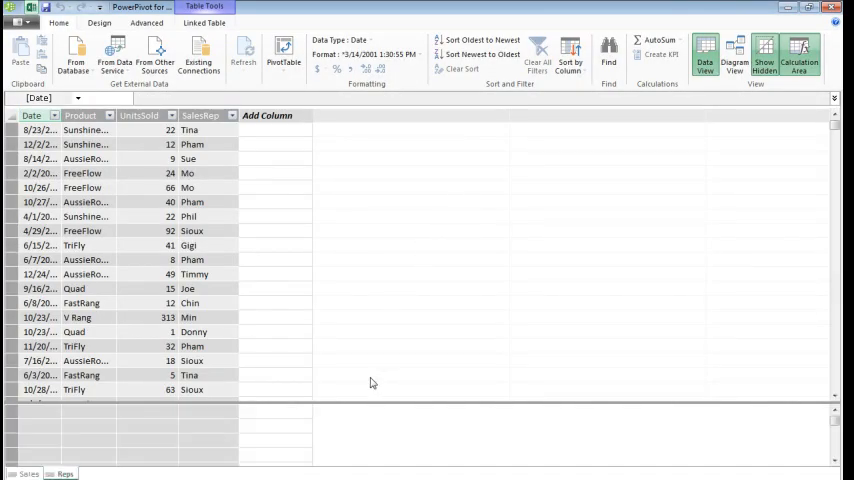
pyautogui.click(64, 474)
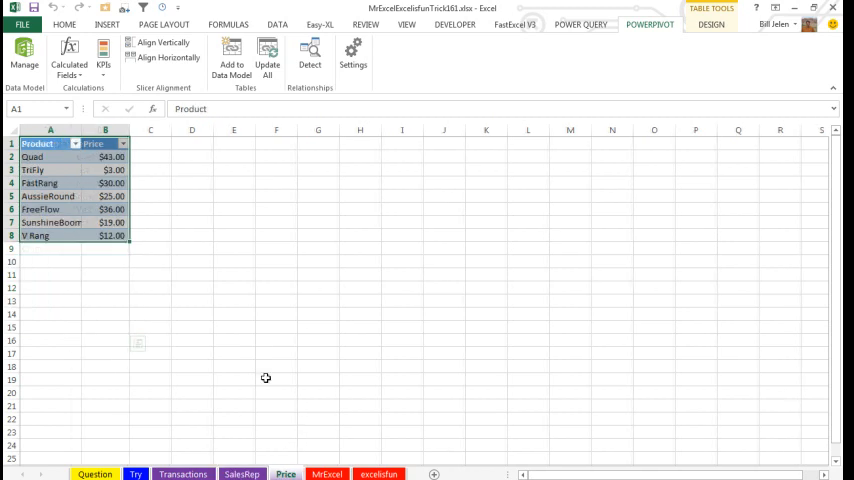
pyautogui.click(232, 58)
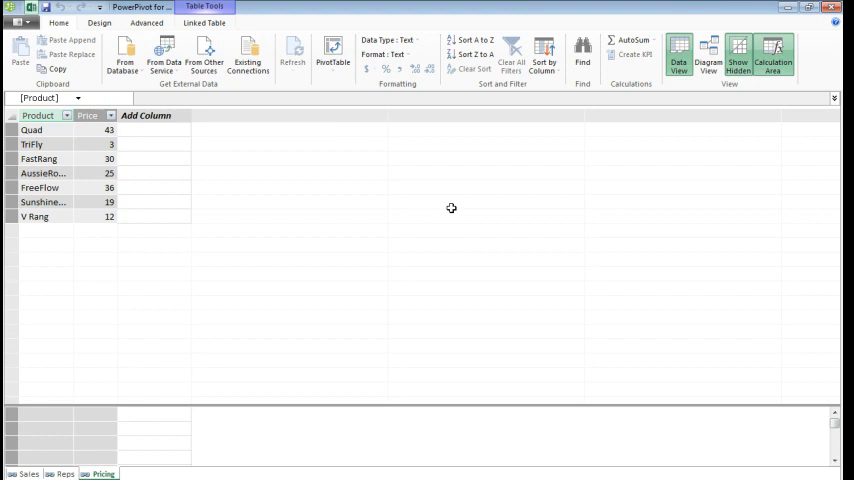
pyautogui.moveTo(454, 204)
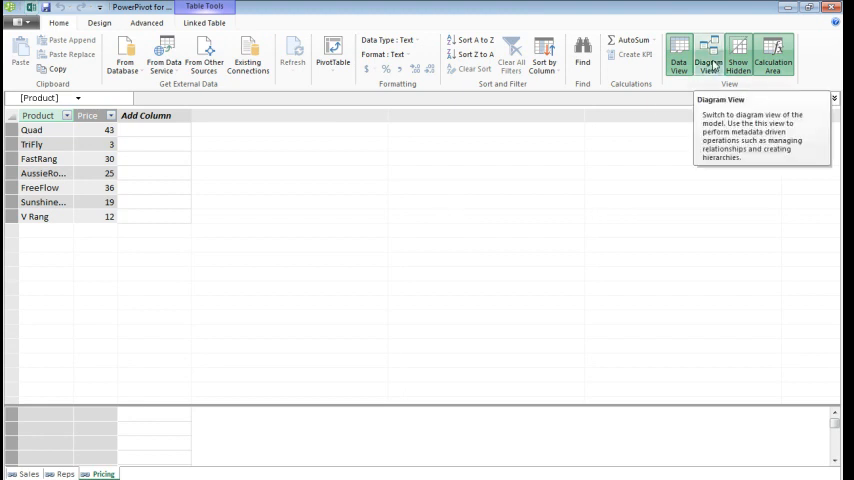
pyautogui.click(708, 56)
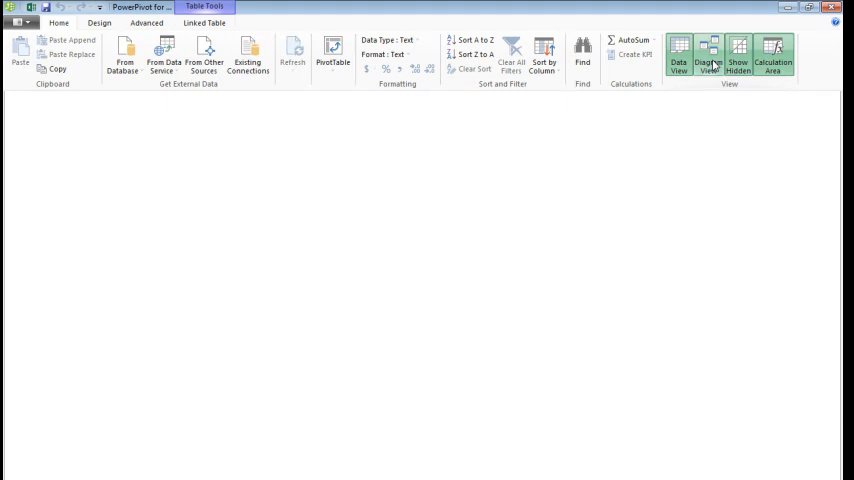
# In Diagram View link Sales to Pricing on Product and Sales to Reps on SalesRep
pyautogui.click(708, 56)
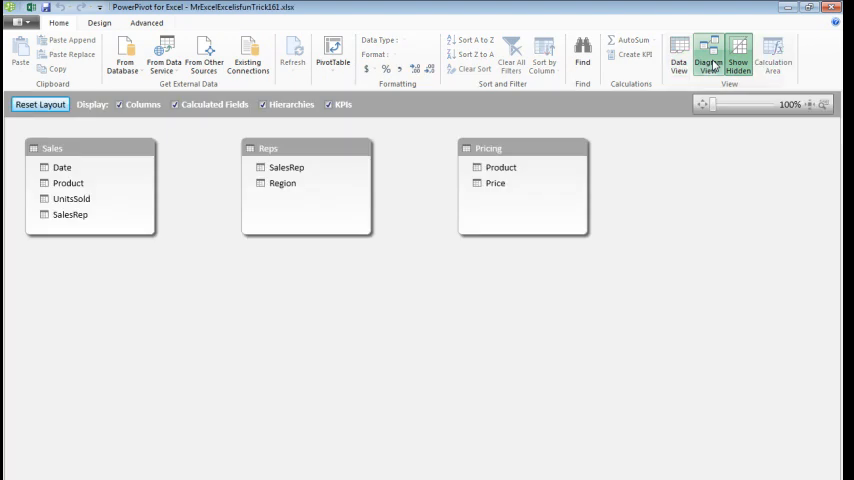
pyautogui.click(522, 148)
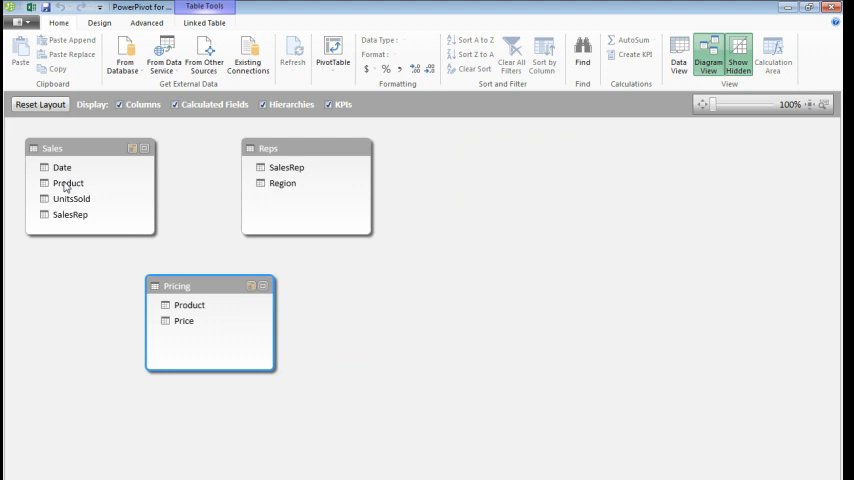
pyautogui.moveTo(68, 184); pyautogui.dragTo(188, 304)
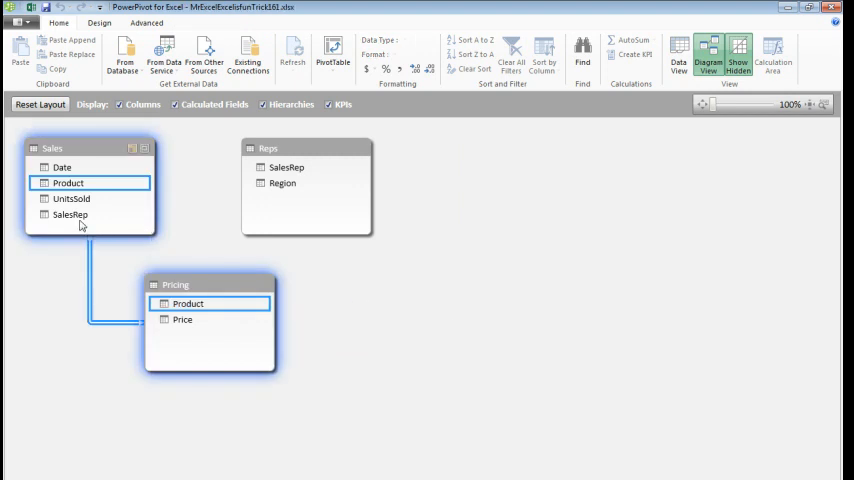
pyautogui.moveTo(70, 214); pyautogui.dragTo(288, 182)
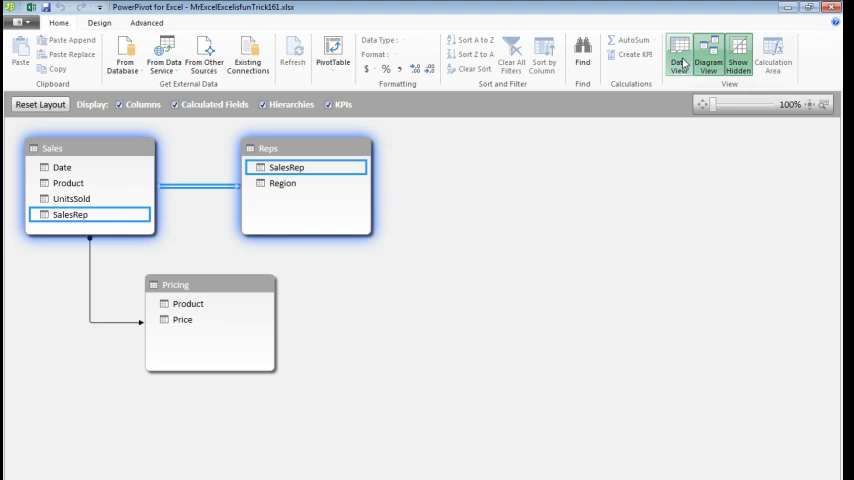
# Add a Revenue column computing RELATED(Pricing[Price])*[UnitsSold] in the Sales table
pyautogui.click(678, 52)
pyautogui.write('=RELATED(')
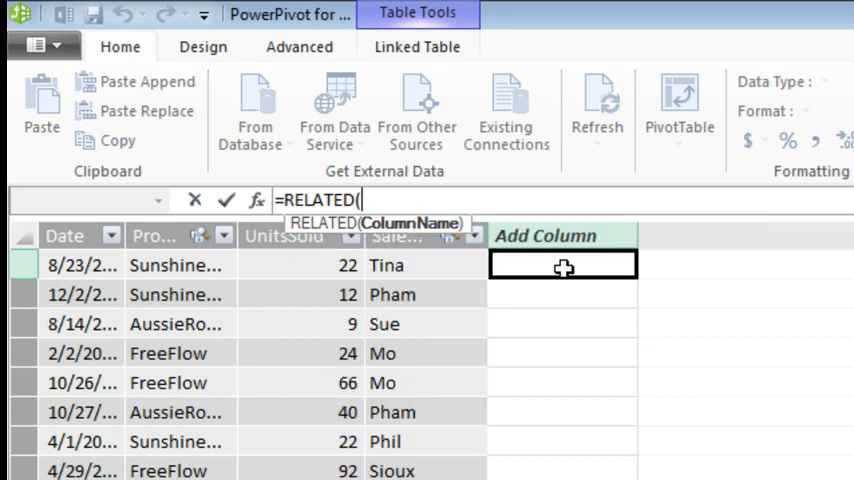
pyautogui.write('P')
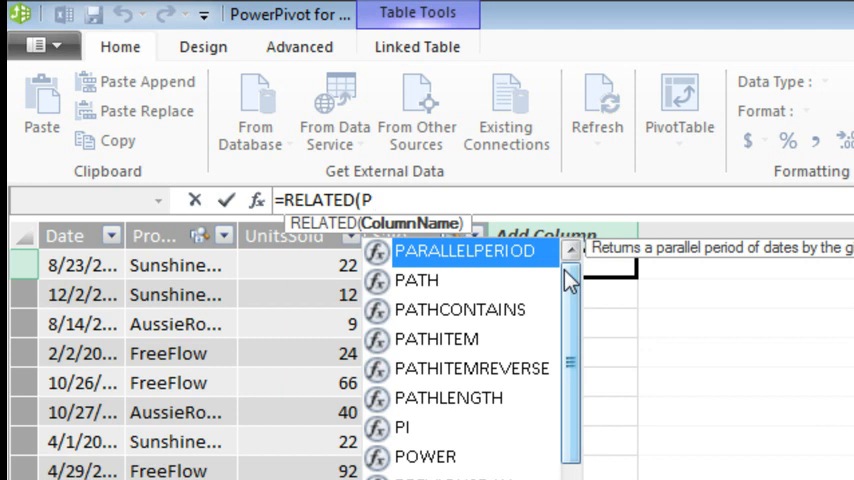
pyautogui.write('r')
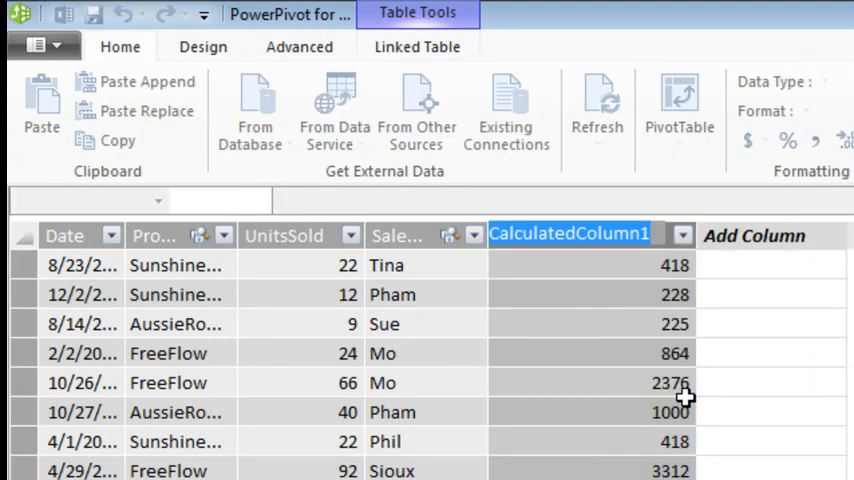
pyautogui.write('Revenue')
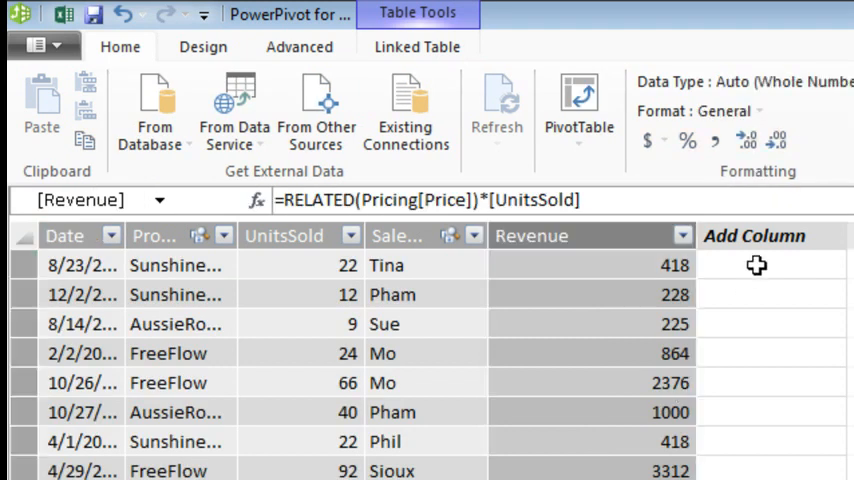
pyautogui.write('=YEAR')
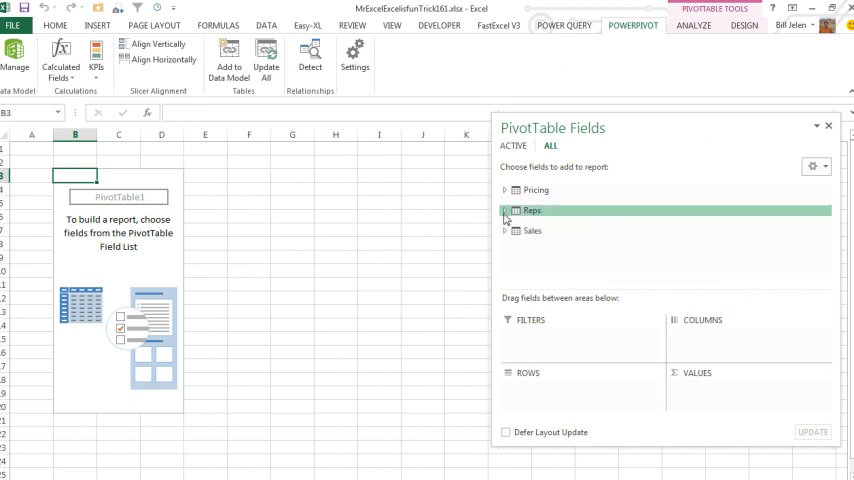
# Expand the Reps fields for Region rows and add Revenue to the pivot values
pyautogui.click(528, 236)
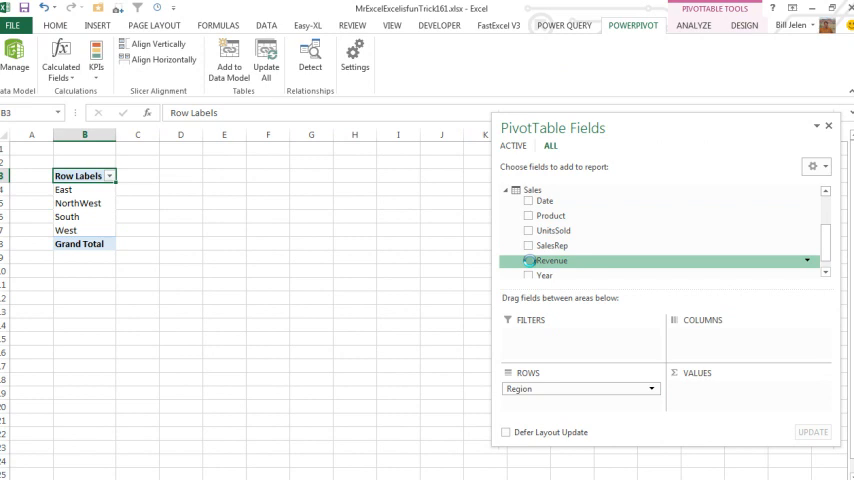
pyautogui.click(528, 260)
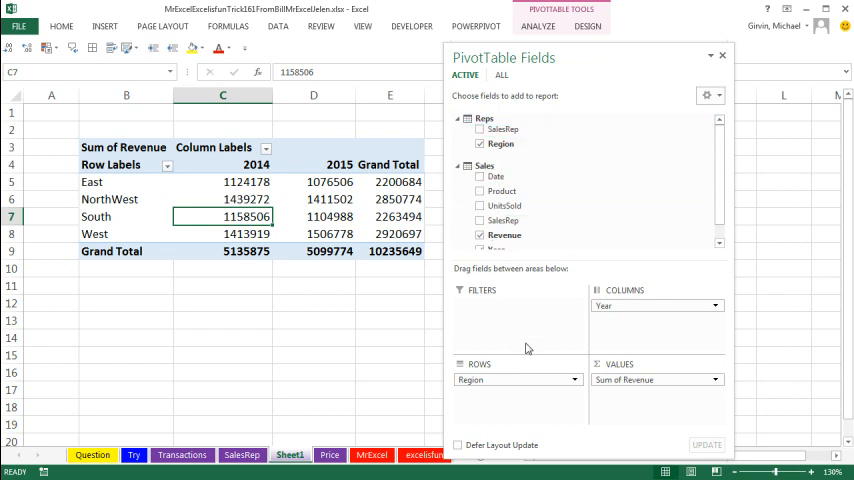
pyautogui.moveTo(532, 354)
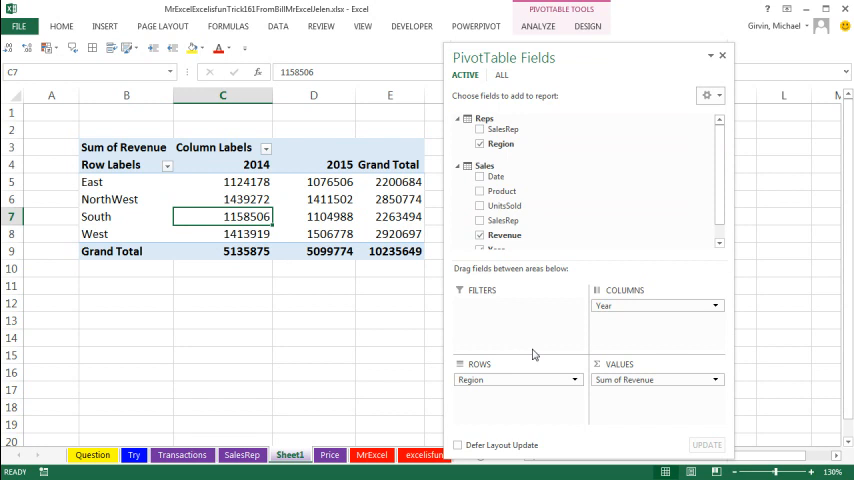
# Leave the finished region-by-year revenue pivot and go to the Transactions sheet
pyautogui.click(180, 456)
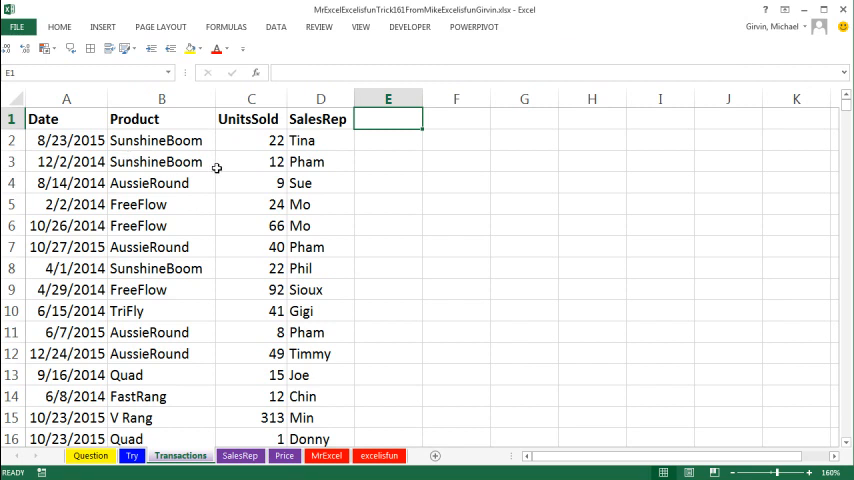
# After checking the rep-to-region sheet, add a Year column using =YEAR(A2) filled down
pyautogui.click(238, 456)
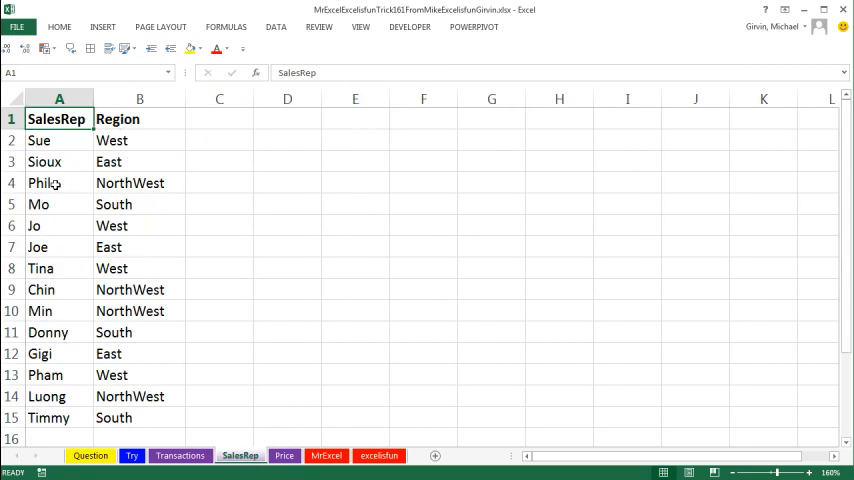
pyautogui.click(180, 456)
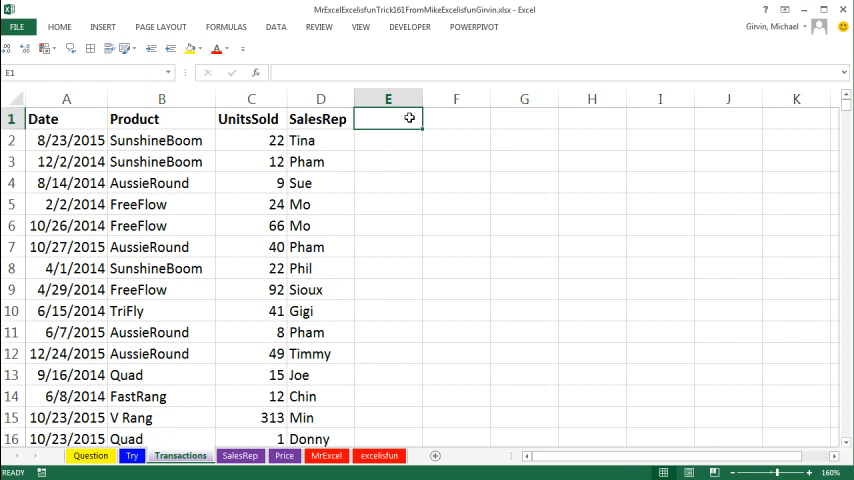
pyautogui.write('Year')
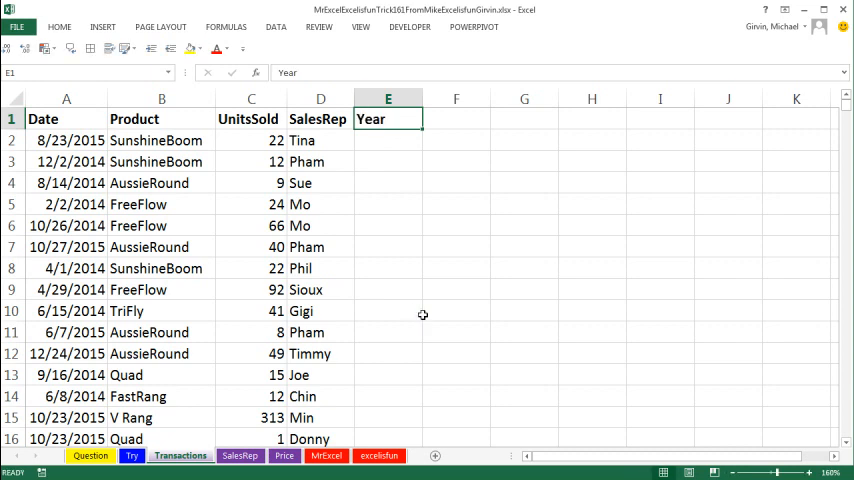
pyautogui.write('=y')
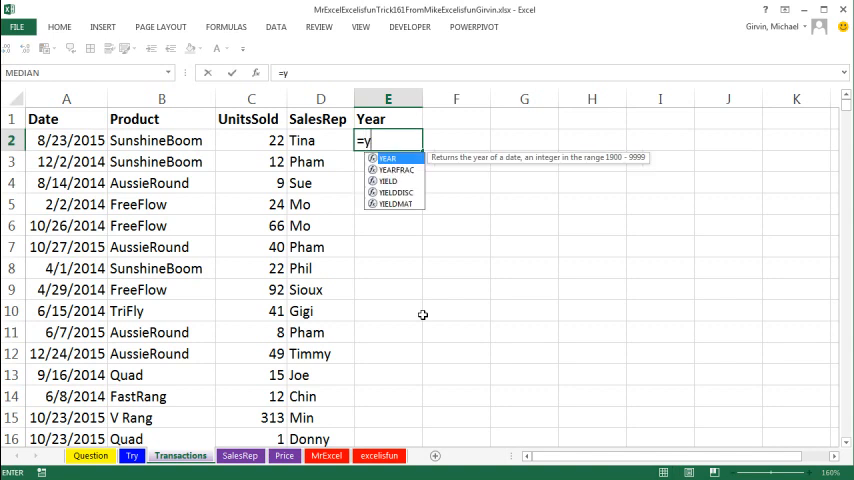
pyautogui.write('YEAR(A2')
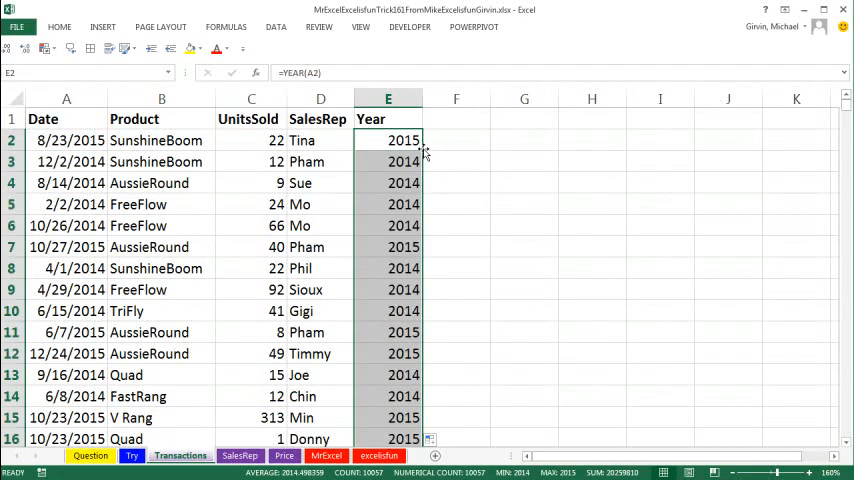
pyautogui.click(456, 118)
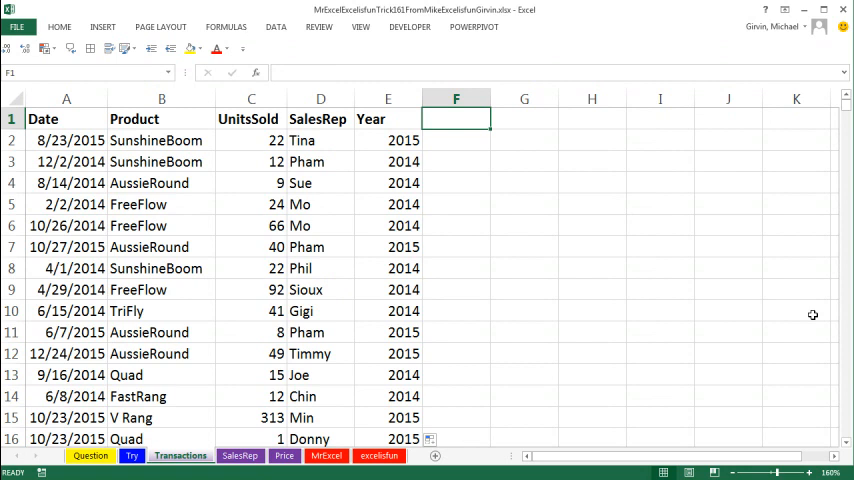
# Add a Region column with =VLOOKUP(D2,SalesRep!$A$2:$B$15,2,0) looking up each rep's region
pyautogui.write('Region')
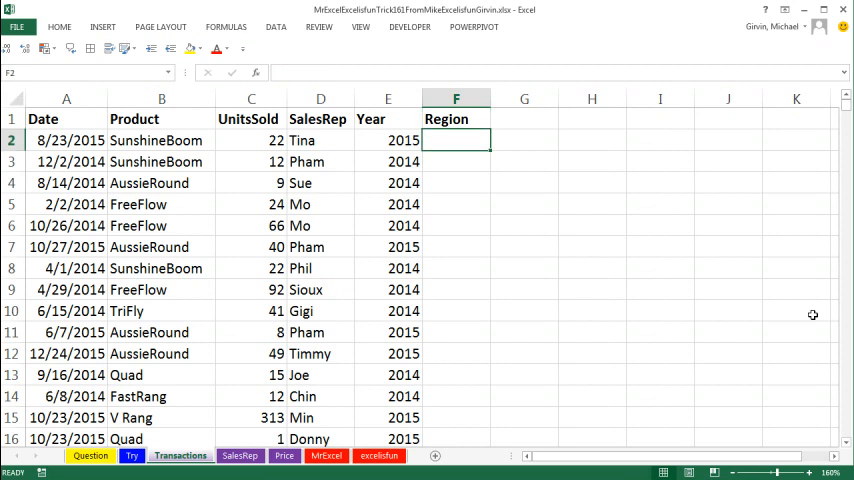
pyautogui.write('=VLOOKUP(')
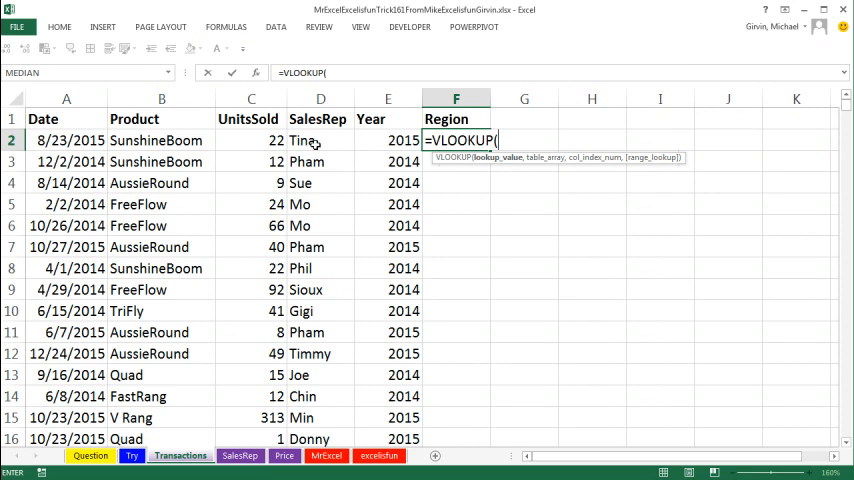
pyautogui.click(320, 140)
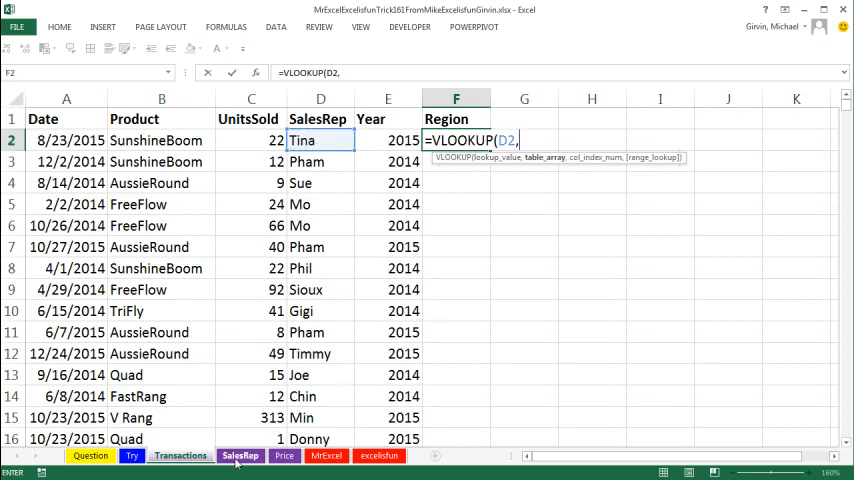
pyautogui.click(240, 456)
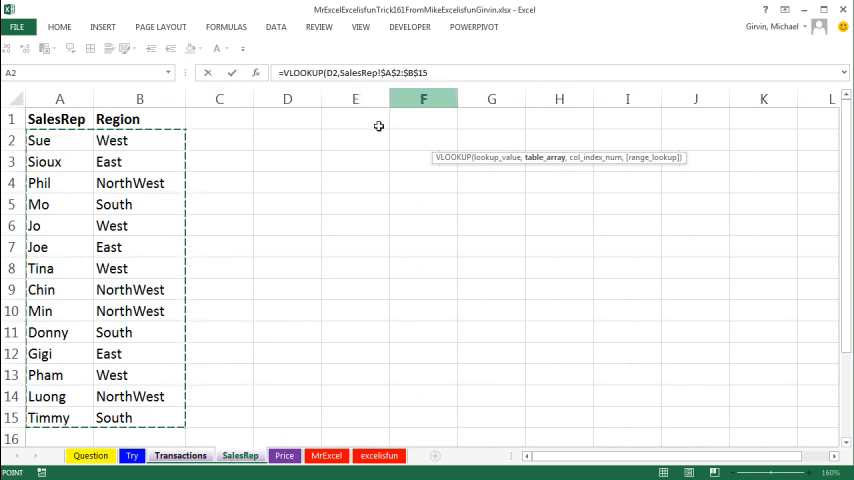
pyautogui.click(448, 72)
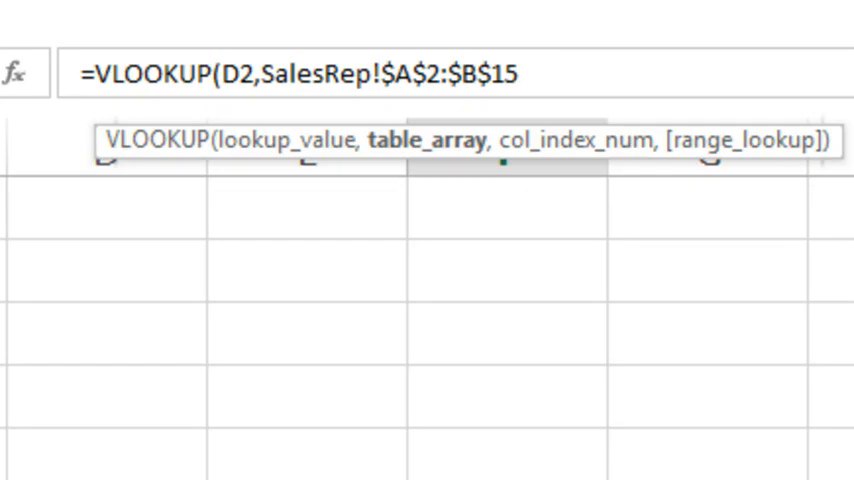
pyautogui.write(',')
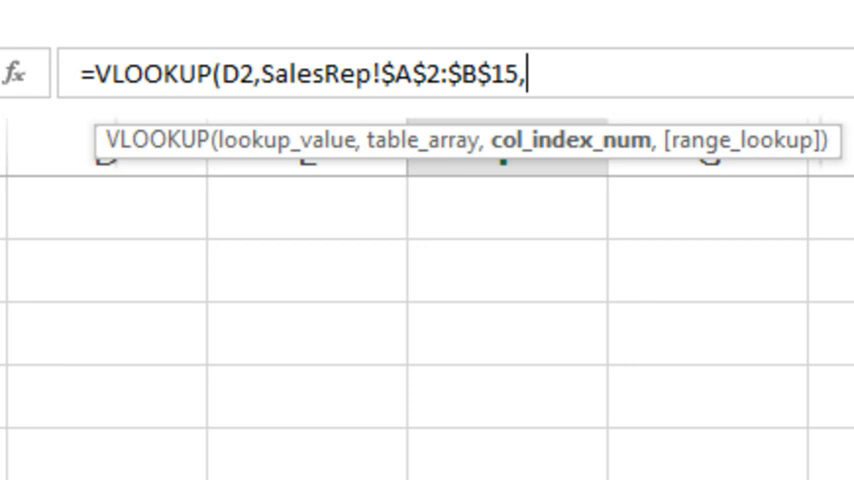
pyautogui.write('2')
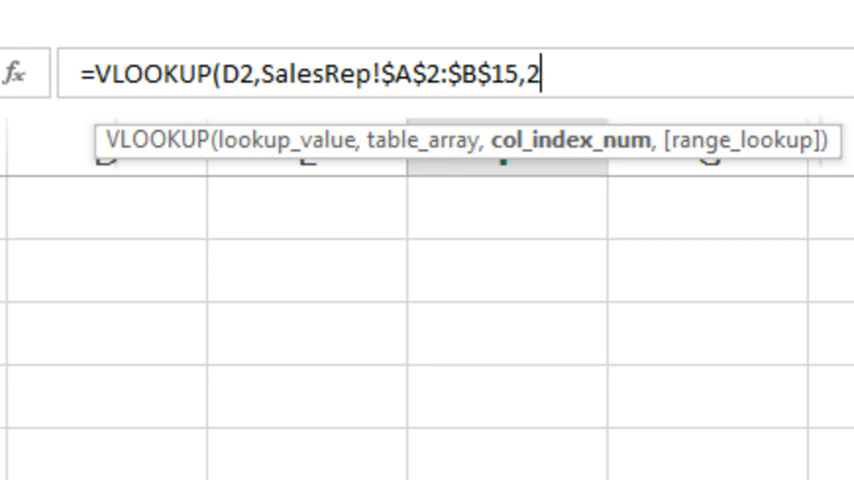
pyautogui.write(',0')
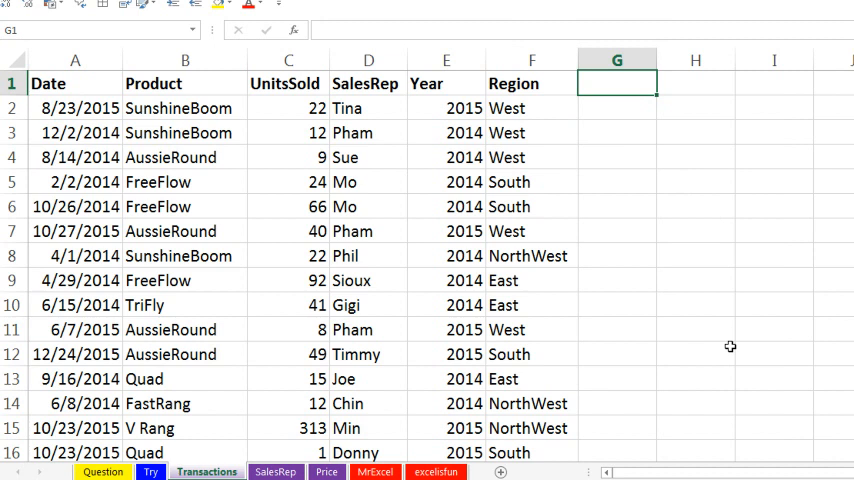
# Add a SalesTotal header and a VLOOKUP returning each product's price from the Price sheet
pyautogui.write('SalesT')
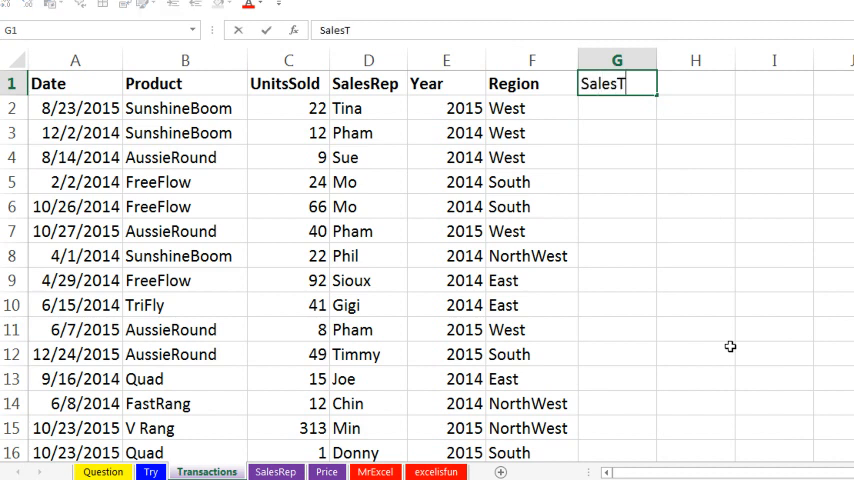
pyautogui.write('otak')
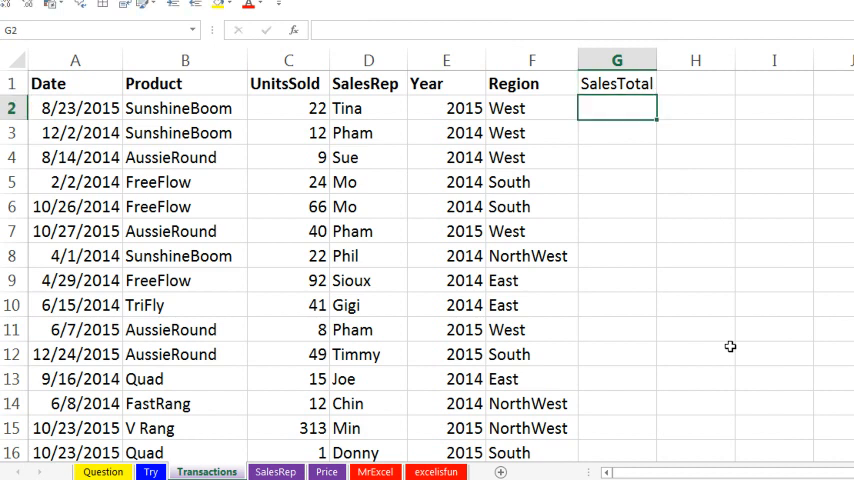
pyautogui.write('=vl')
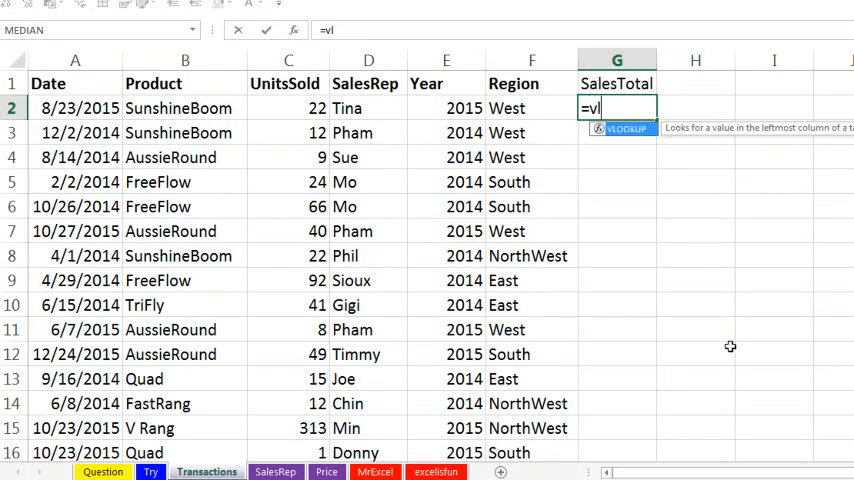
pyautogui.write('VLOOKUP(')
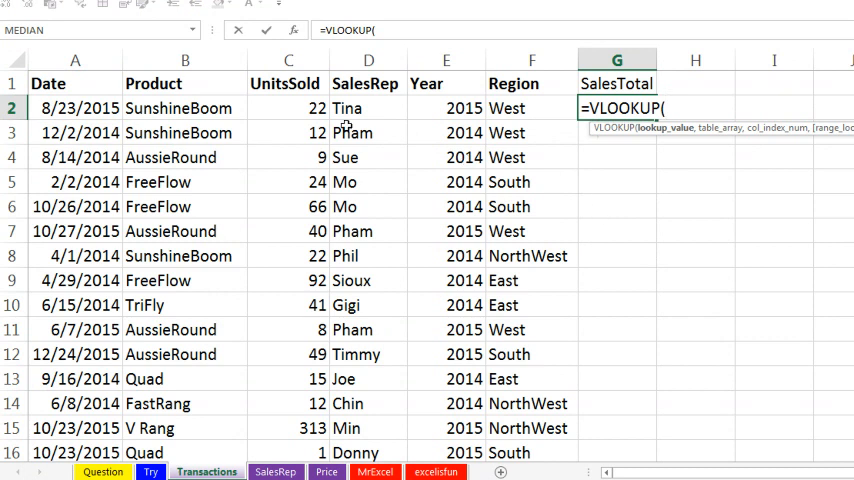
pyautogui.click(184, 108)
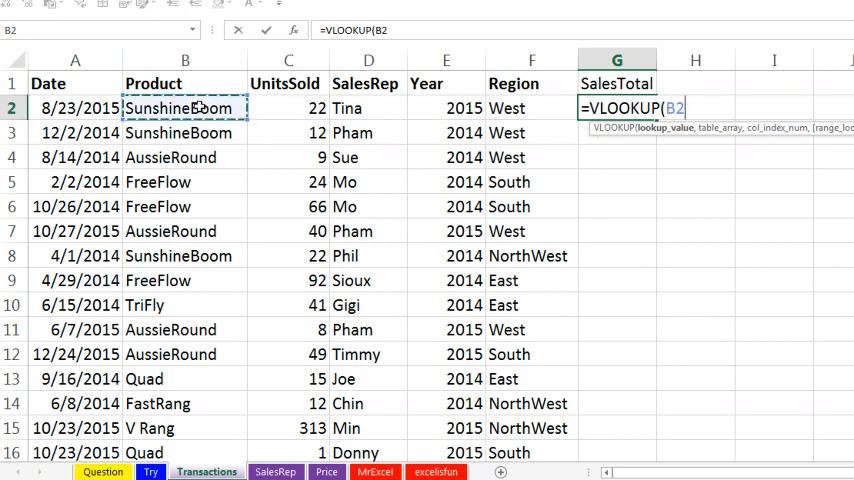
pyautogui.click(326, 472)
pyautogui.write(',Price!$A$2:$B$8,2,0)')
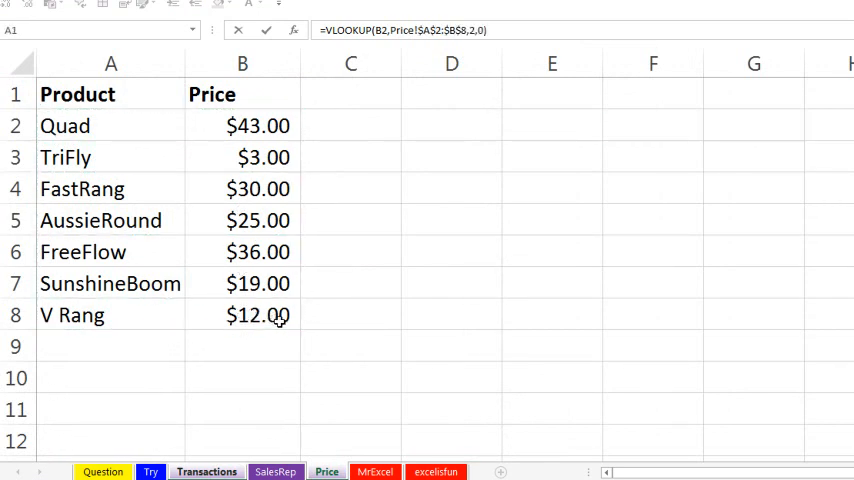
pyautogui.click(206, 472)
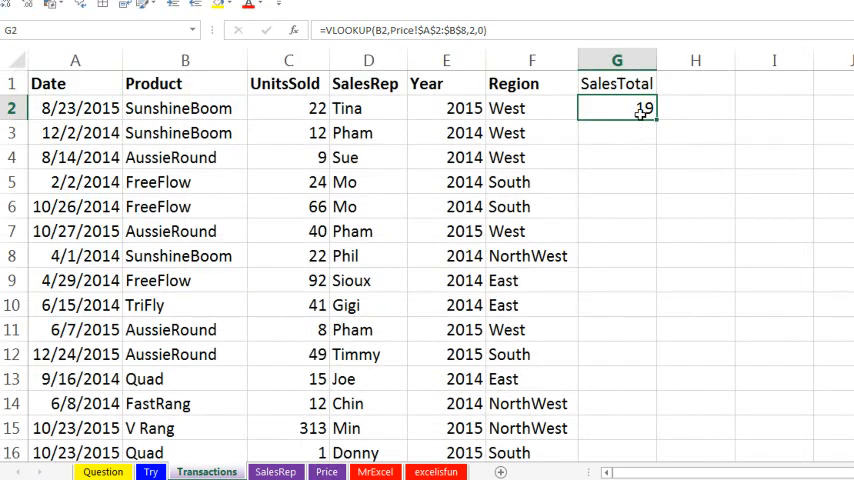
# Extend the SalesTotal formula to multiply the looked-up price by units sold in C2
pyautogui.doubleClick(616, 108)
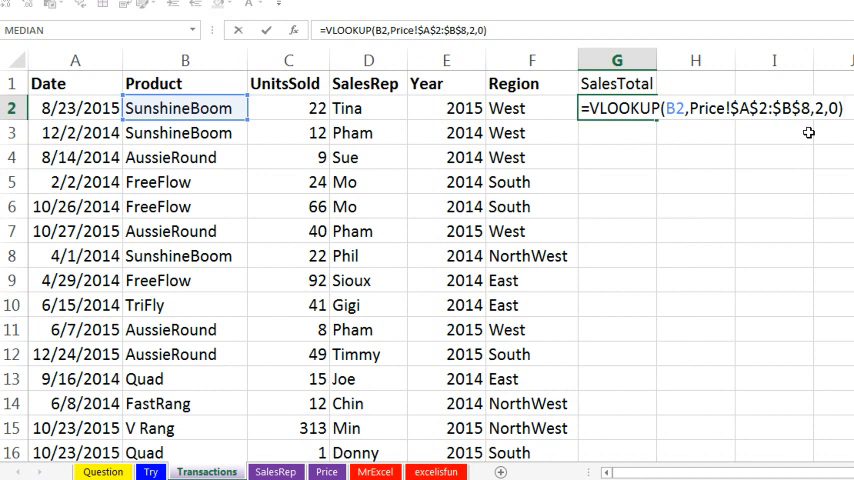
pyautogui.write('*')
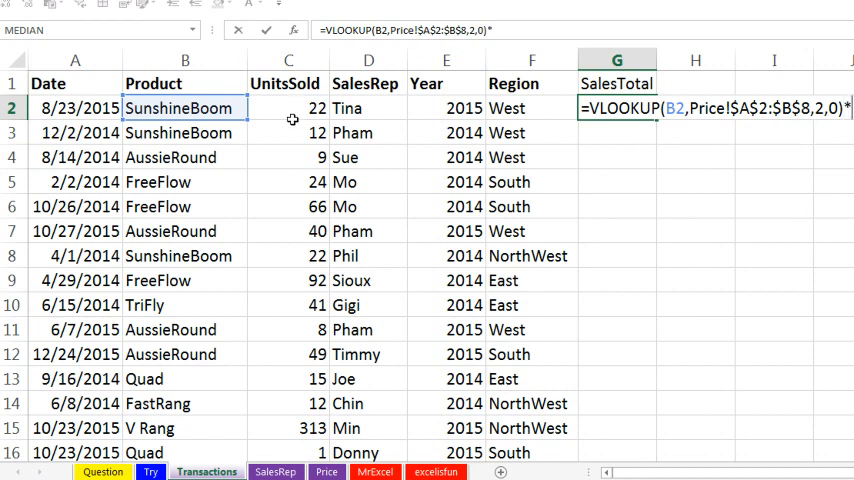
pyautogui.click(288, 108)
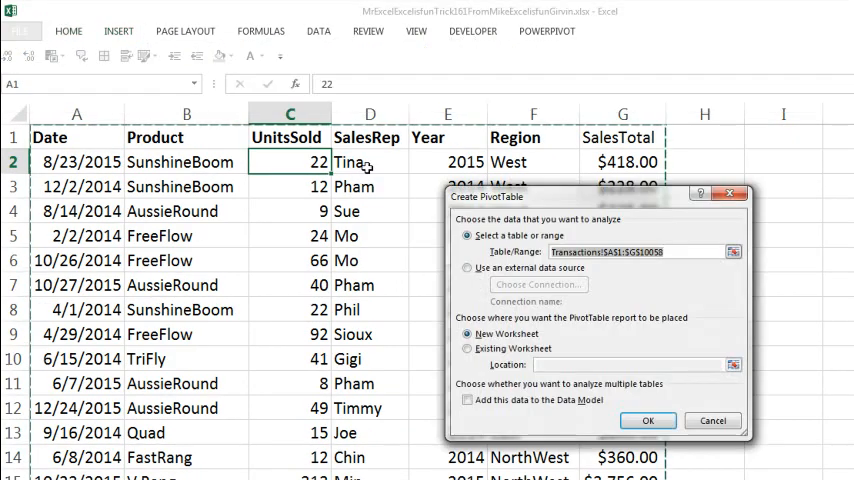
# Create the pivot table on a new sheet with Region rows, Year columns and Sum of SalesTotal values
pyautogui.click(648, 420)
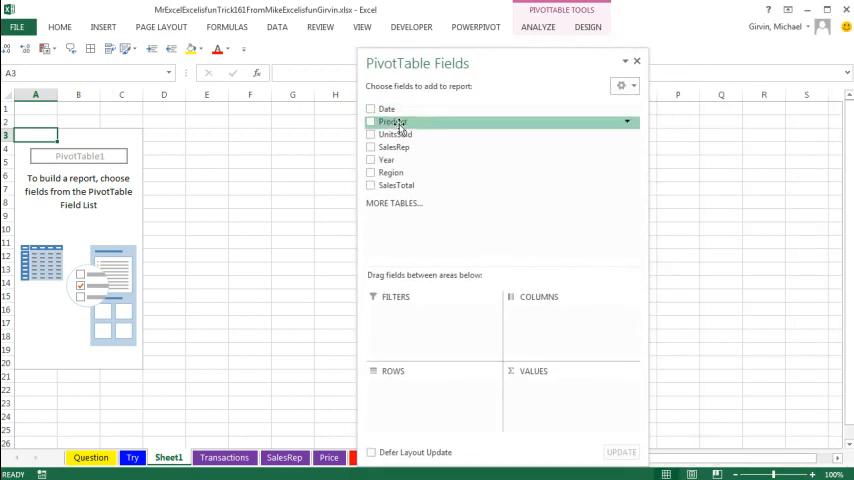
pyautogui.moveTo(390, 172)
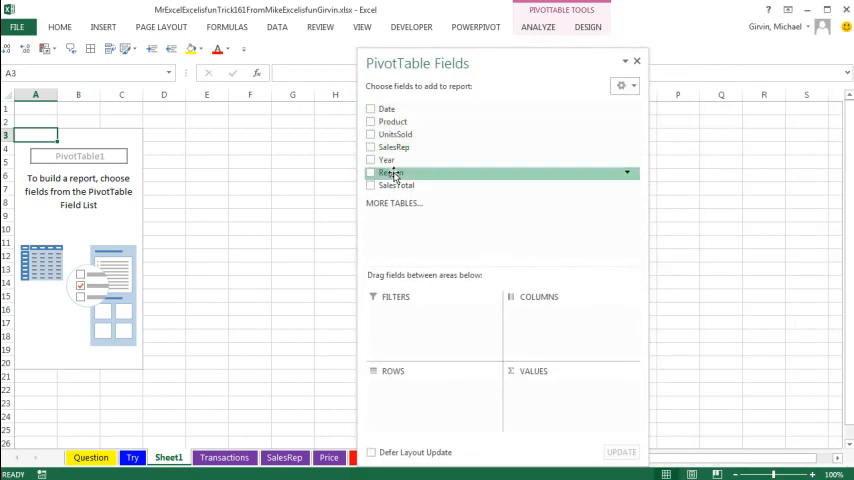
pyautogui.click(372, 172)
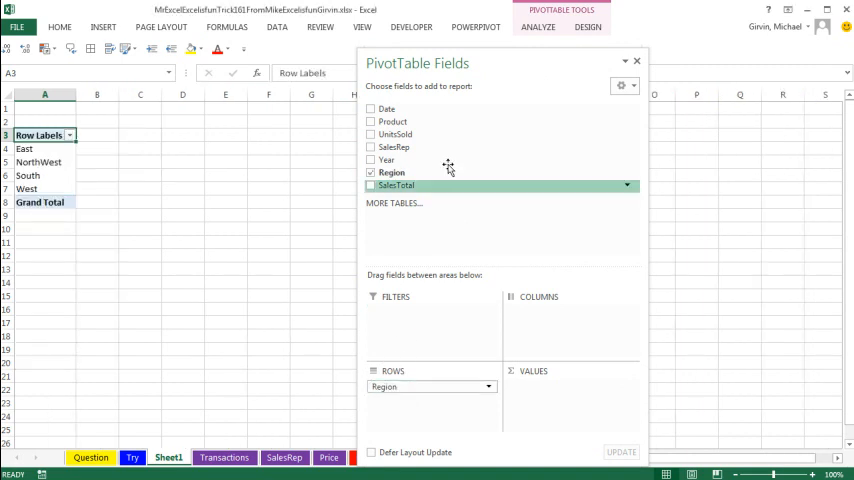
pyautogui.moveTo(392, 148)
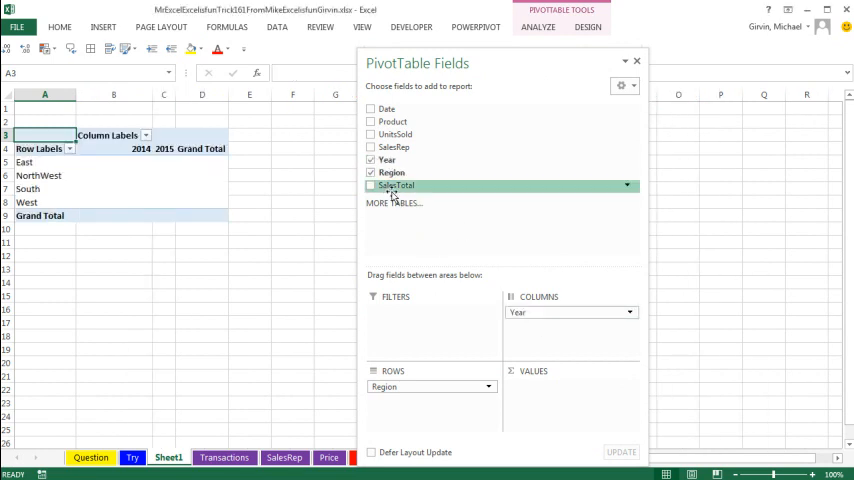
pyautogui.click(372, 184)
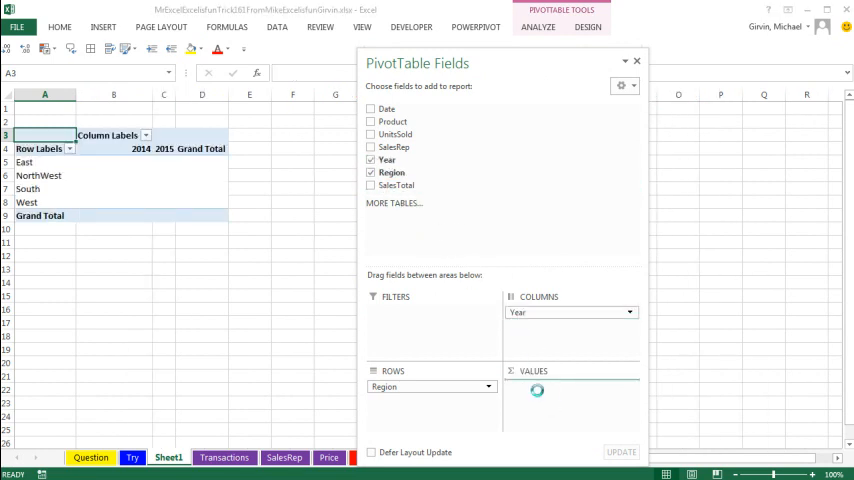
pyautogui.click(372, 184)
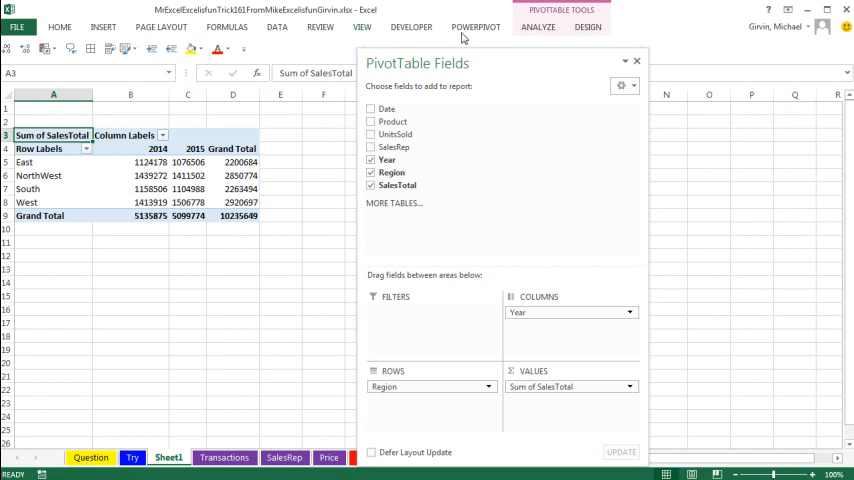
# Show the pivot table in tabular form via Design > Report Layout
pyautogui.click(588, 28)
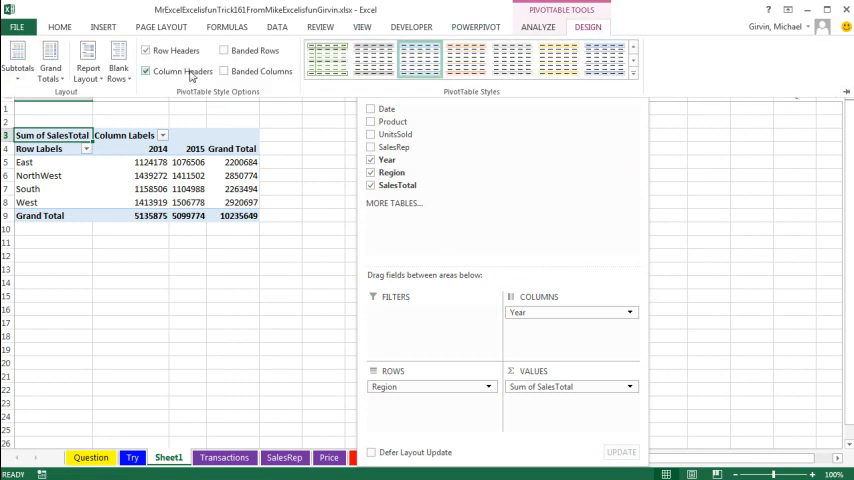
pyautogui.click(88, 60)
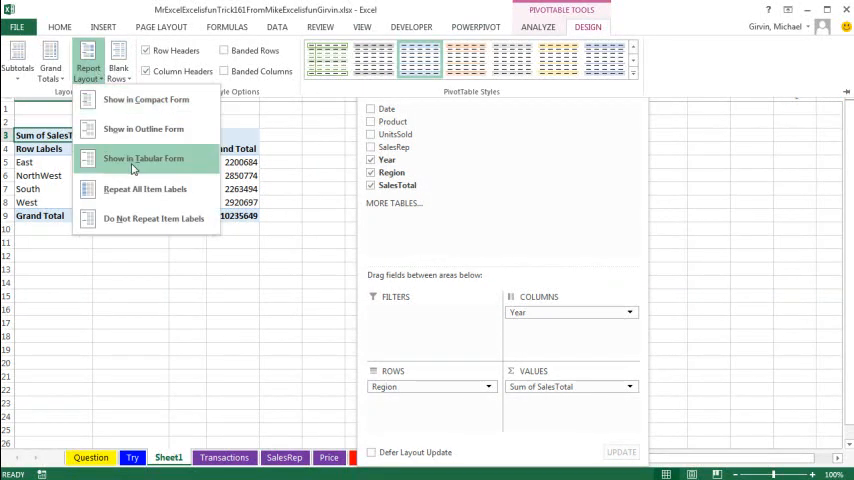
pyautogui.click(144, 158)
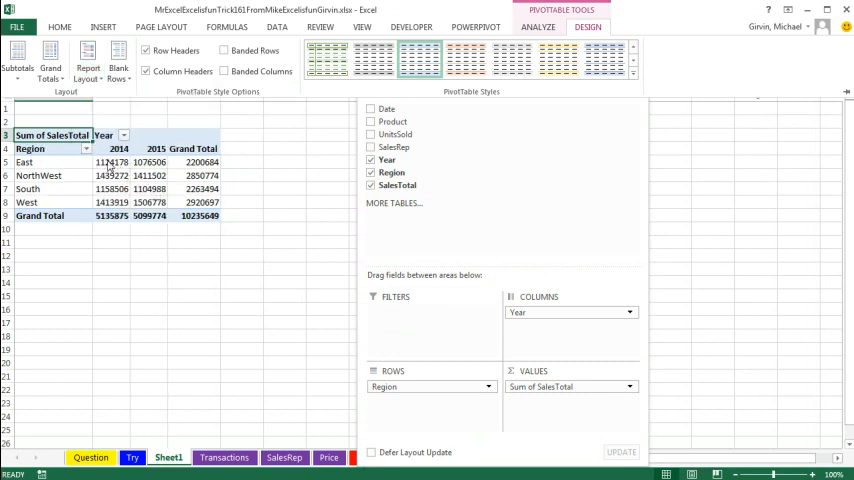
# Apply Accounting number format to the SalesTotal values, then switch to the SalesRep sheet
pyautogui.rightClick(112, 162)
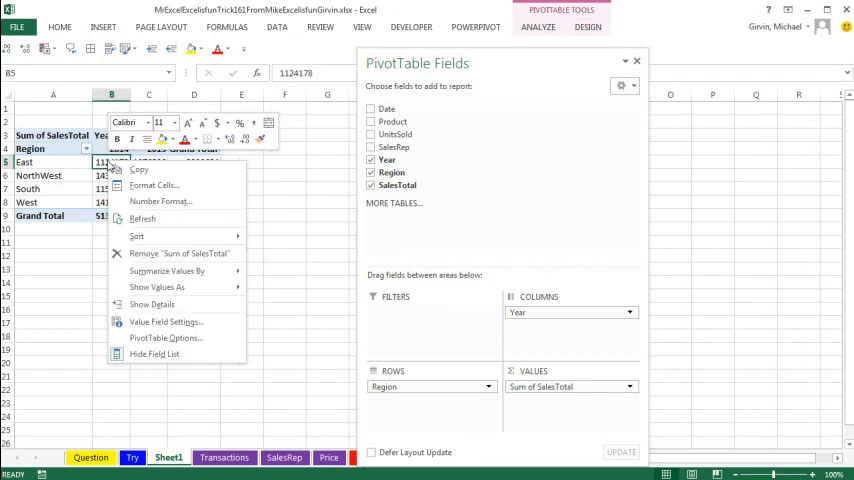
pyautogui.moveTo(156, 184)
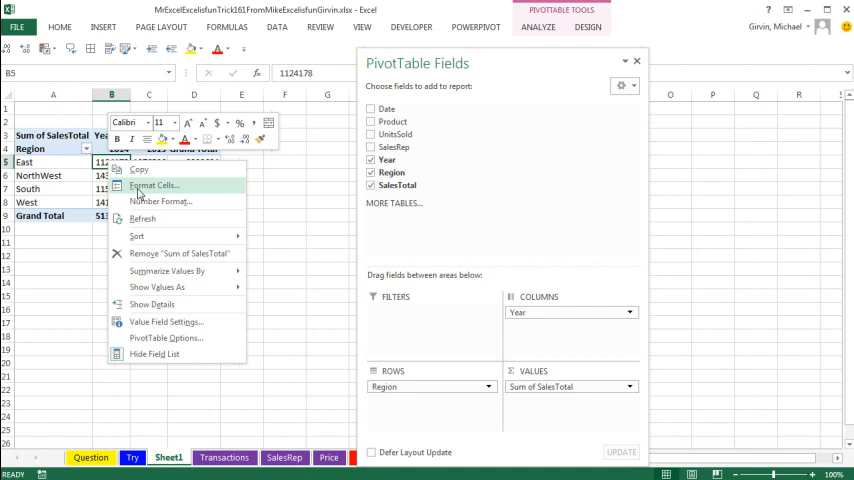
pyautogui.click(154, 184)
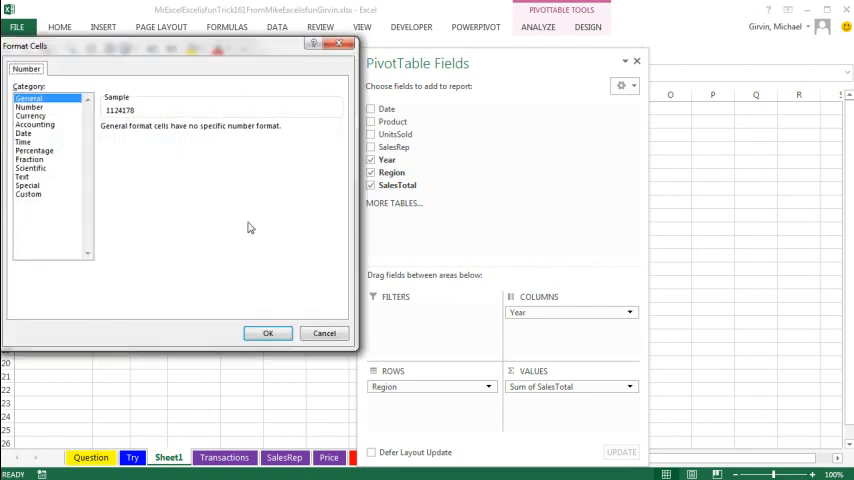
pyautogui.click(36, 124)
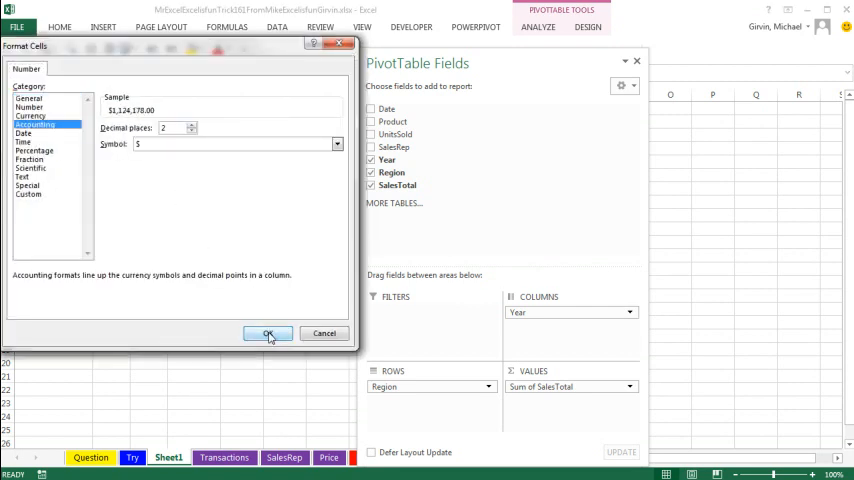
pyautogui.click(268, 332)
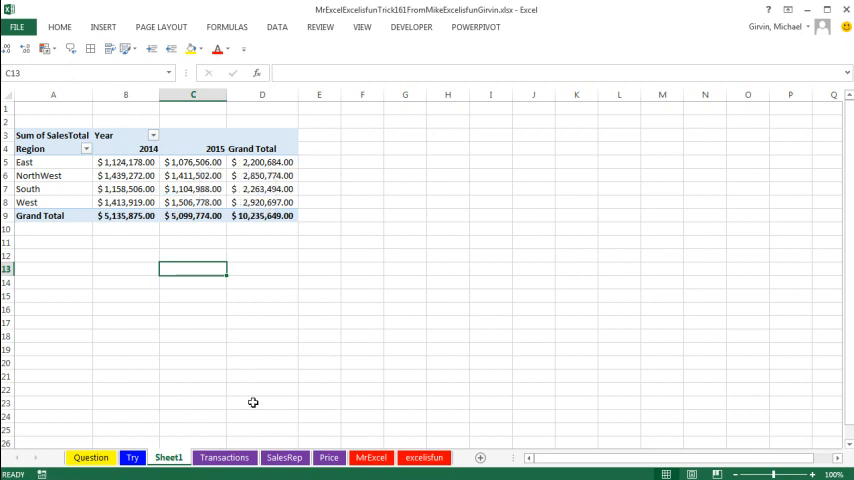
pyautogui.click(284, 456)
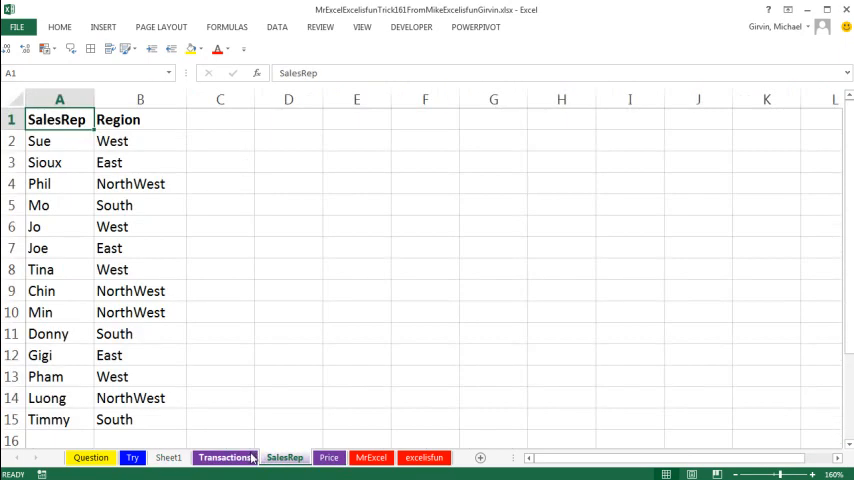